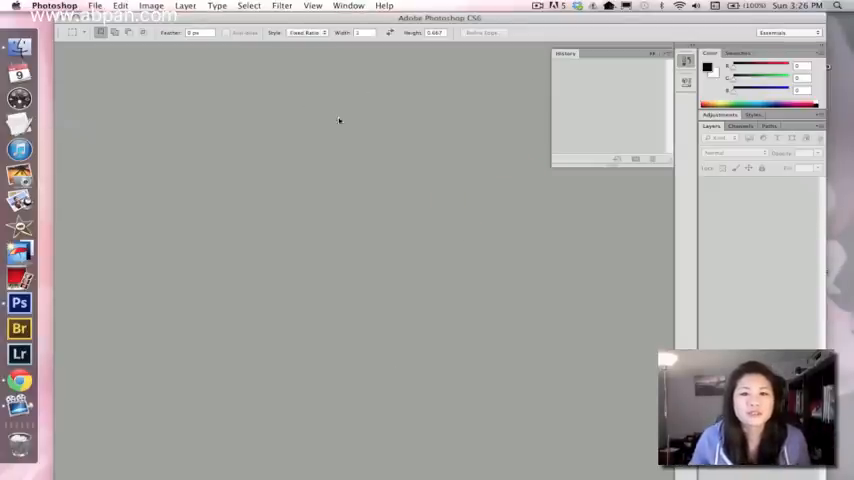
Step: Open the Photomerge dialog through File > Automate > Photomerge
left_click(95, 7)
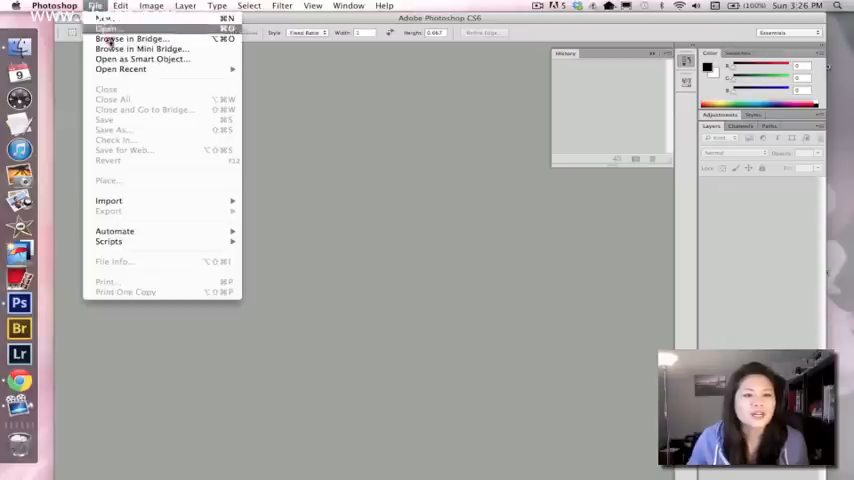
mouse_move(114, 231)
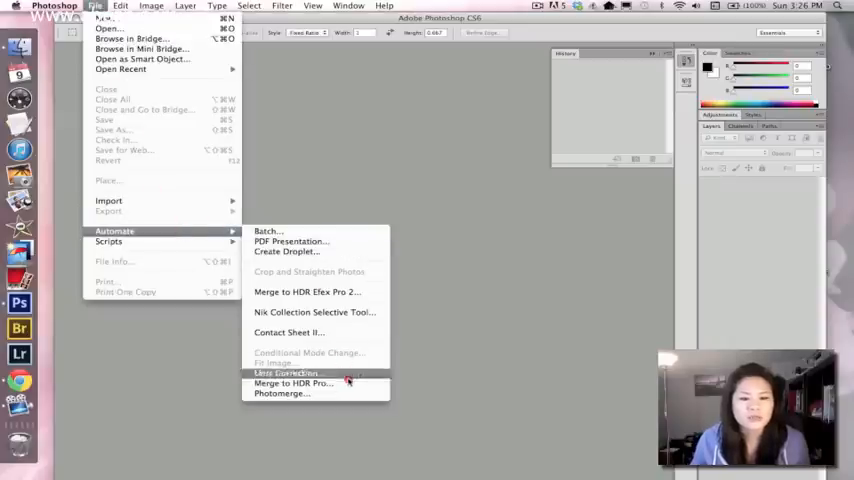
left_click(294, 393)
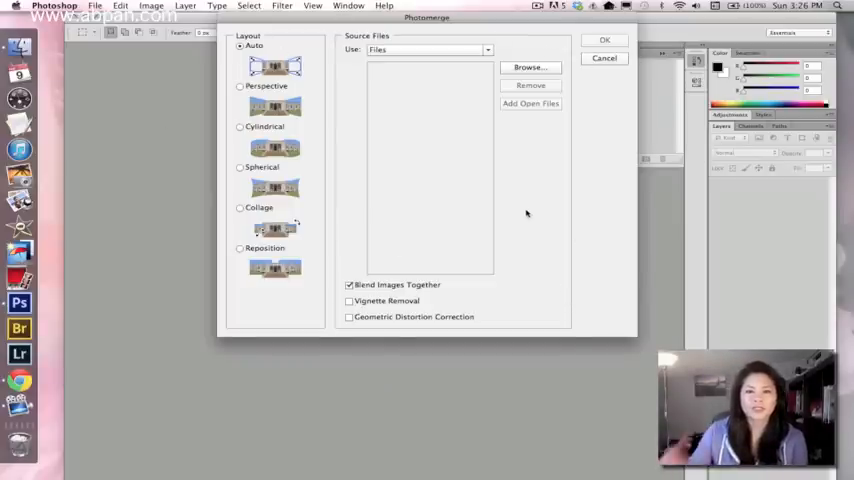
mouse_move(365, 207)
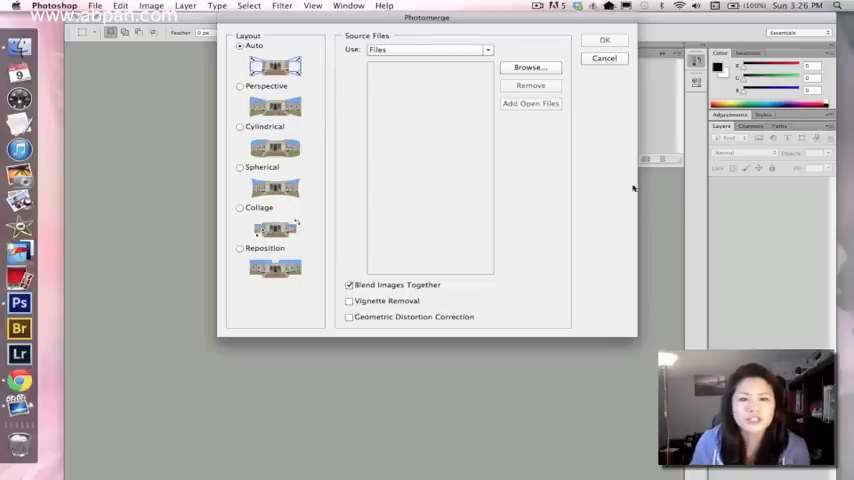
Step: Add the four CR2 photos from the Desktop's Panoramic folder as Photomerge sources
left_click(530, 67)
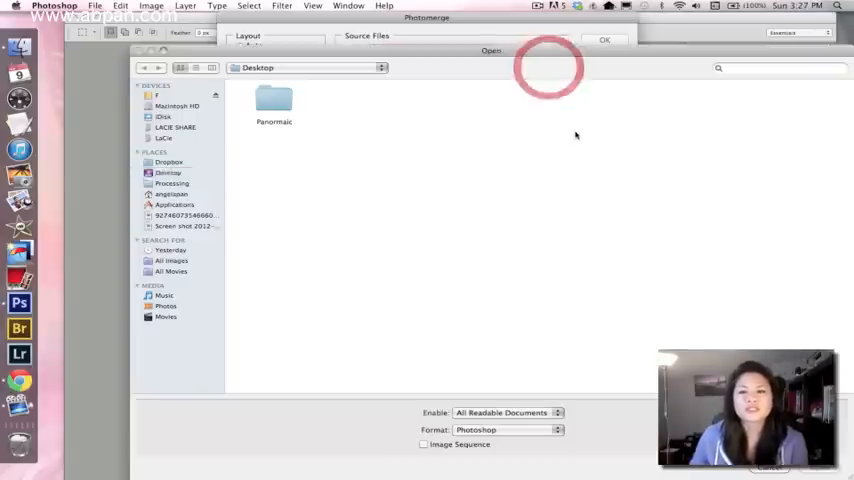
left_click(274, 100)
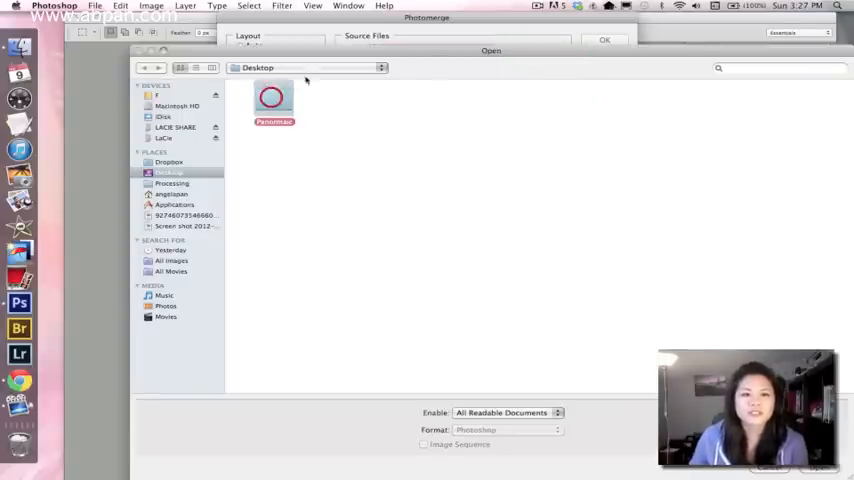
double_click(274, 100)
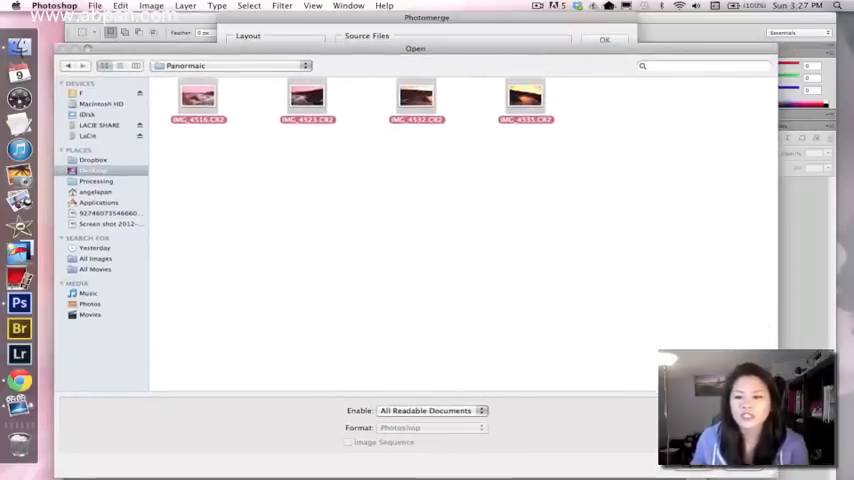
left_click(604, 40)
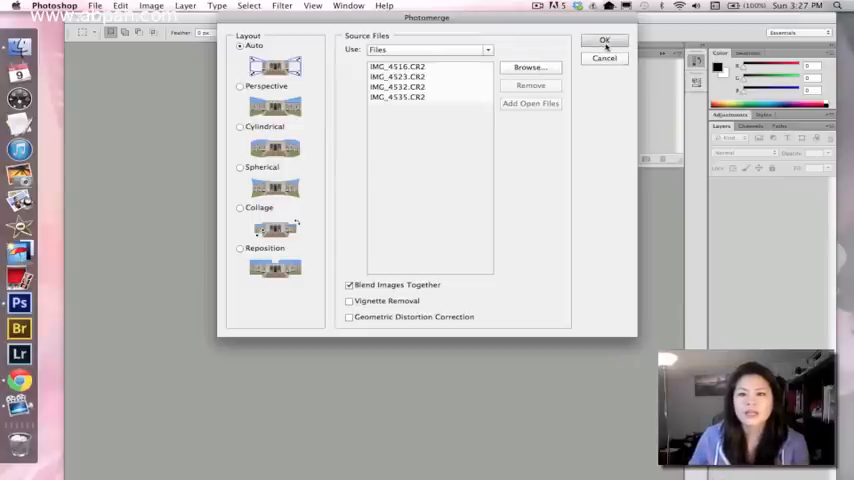
left_click(604, 40)
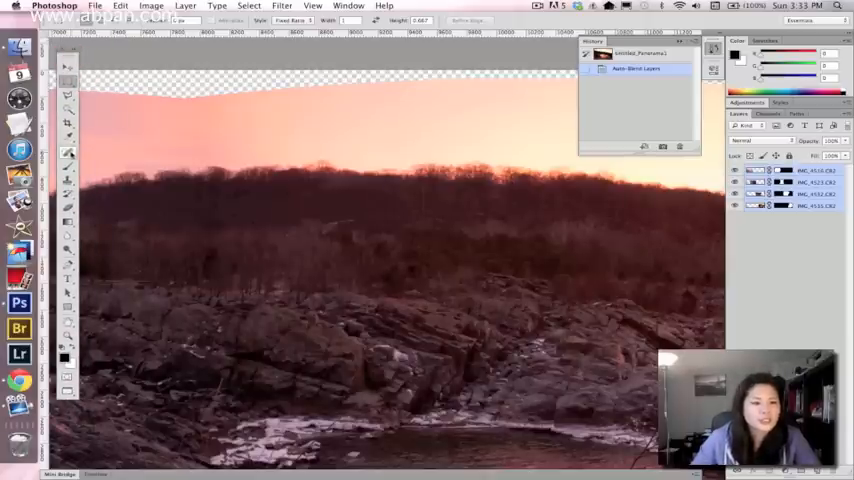
Step: Select the Spot Healing Brush tool for touching up the stitched panorama
left_click(67, 153)
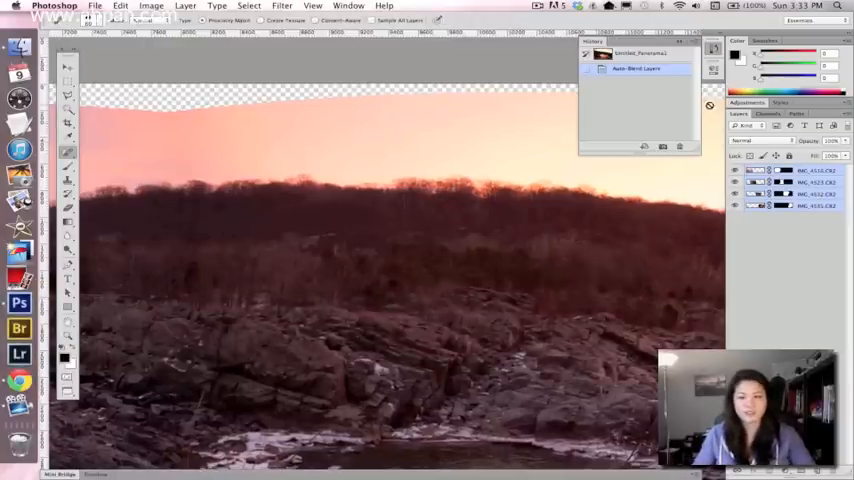
mouse_move(705, 214)
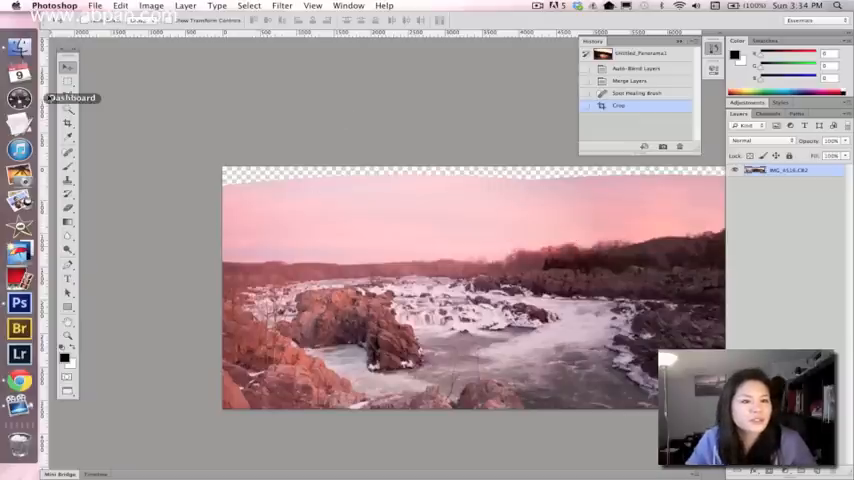
Step: Marquee-select the transparent top-left strip and open the Edit > Fill dialog
left_click(67, 84)
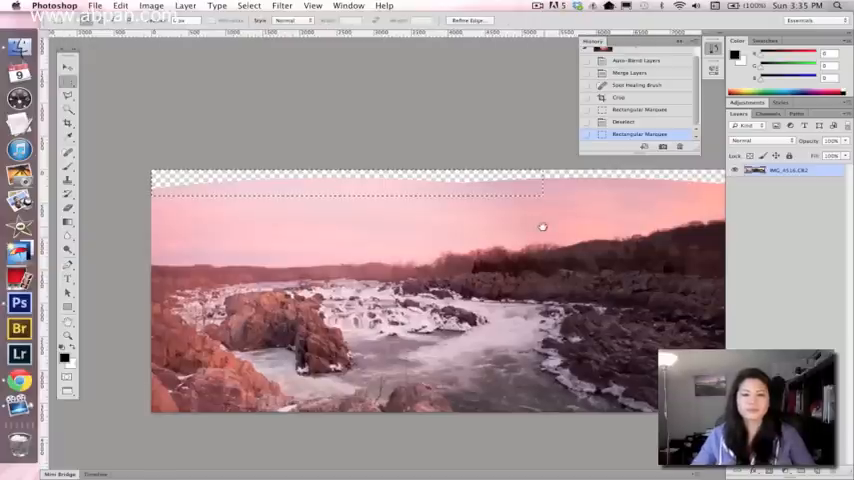
left_click(151, 7)
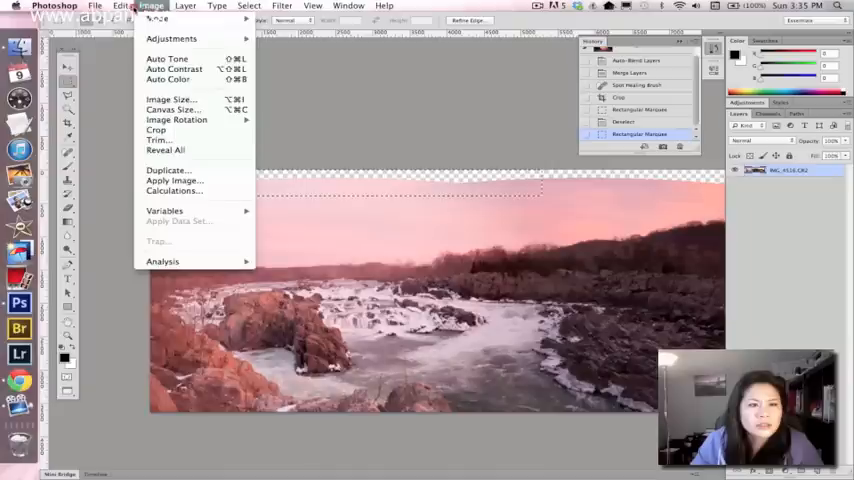
left_click(121, 6)
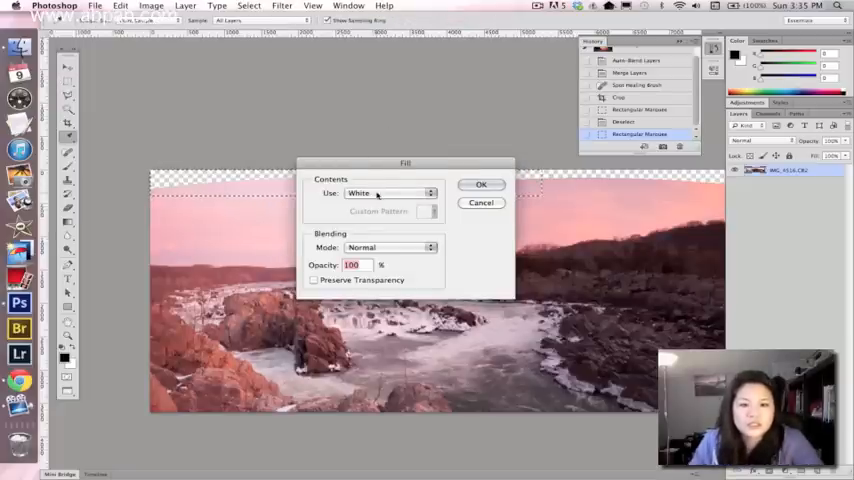
Step: Content-Aware fill the top-left strip, then fill the empty bottom-right corner
left_click(390, 192)
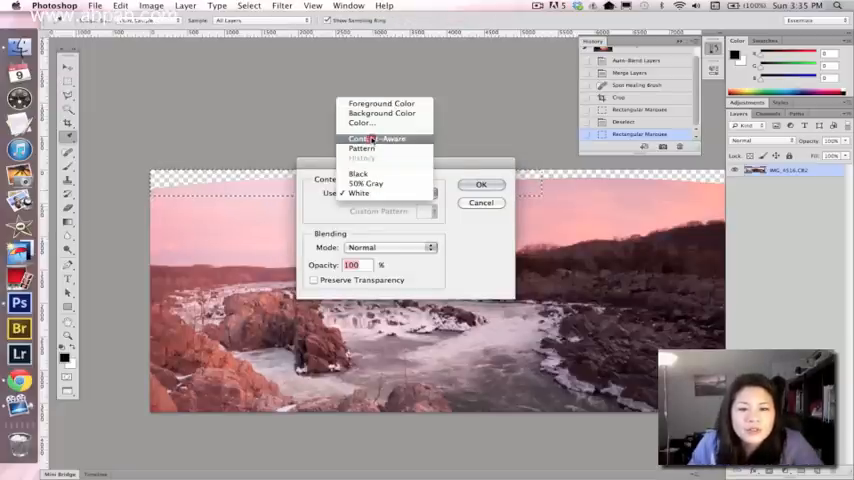
left_click(377, 138)
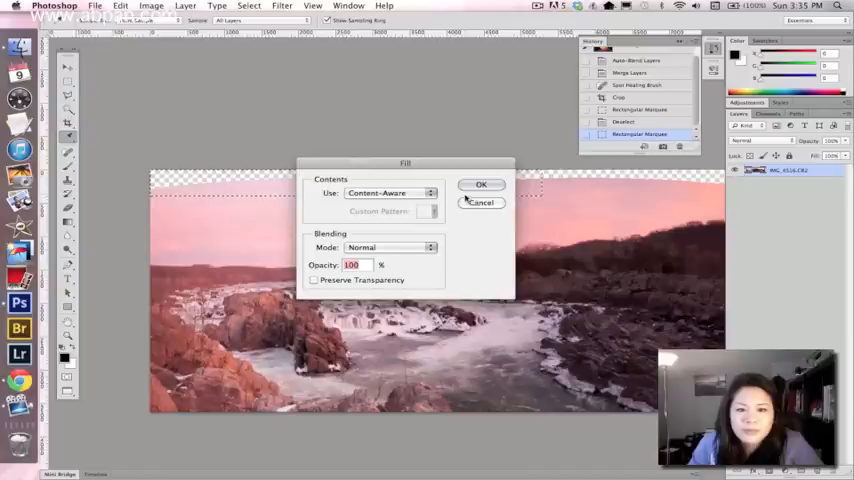
left_click(481, 184)
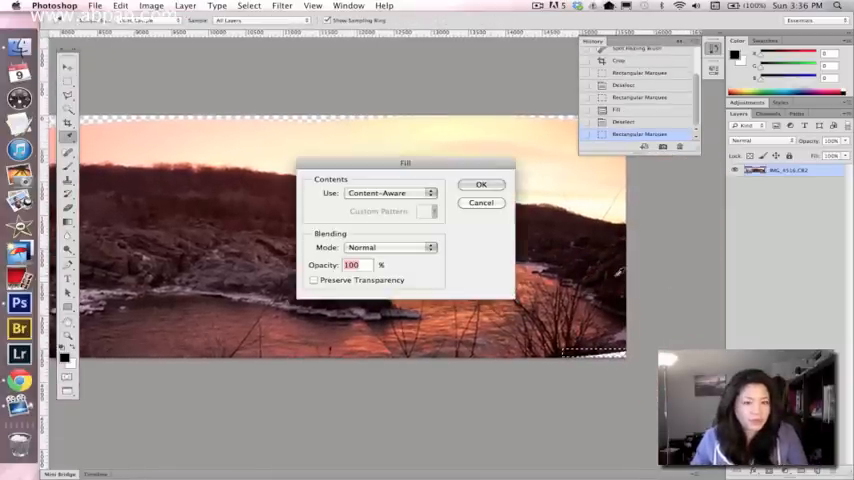
left_click(480, 184)
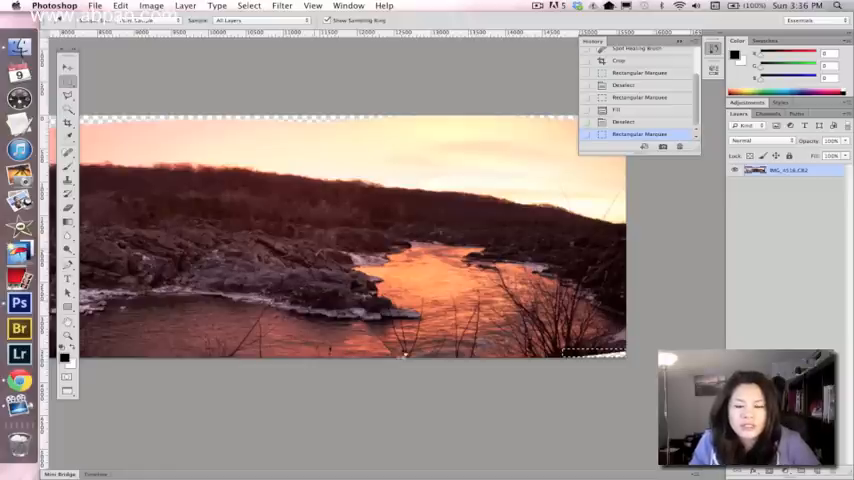